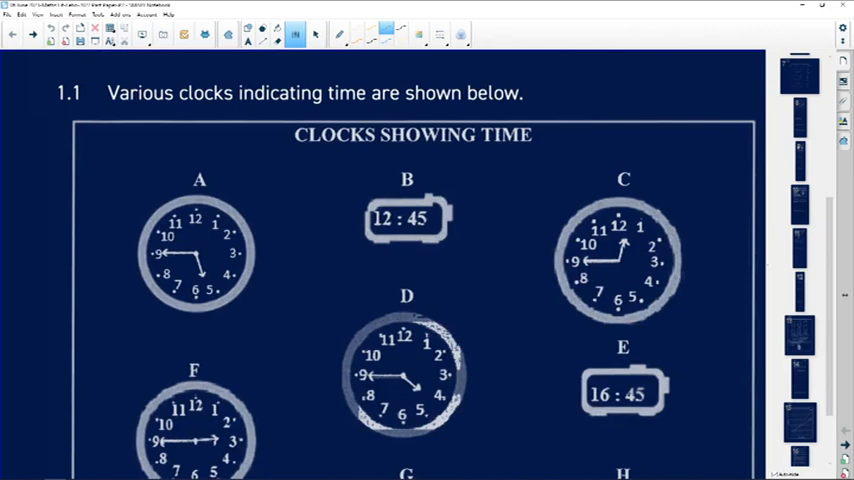
# - Scroll down to the clocks diagram and draw arrows toward clock A and digital clock B
pyautogui.scroll(-3)
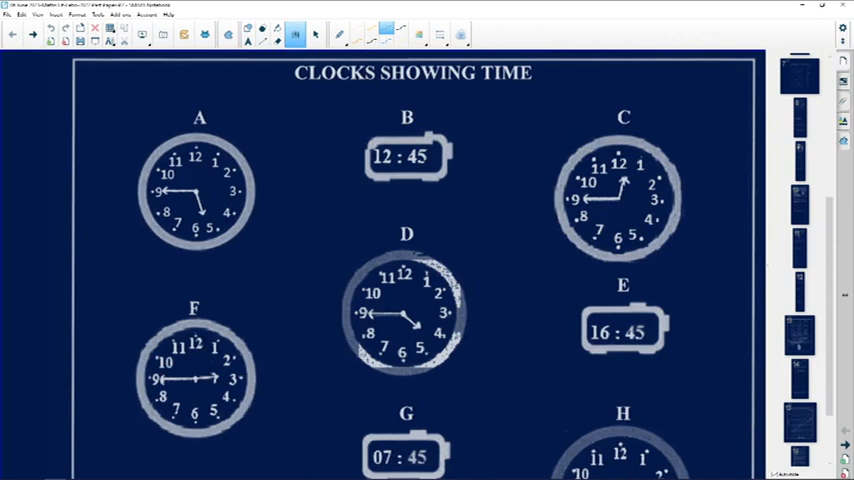
pyautogui.scroll(-3)
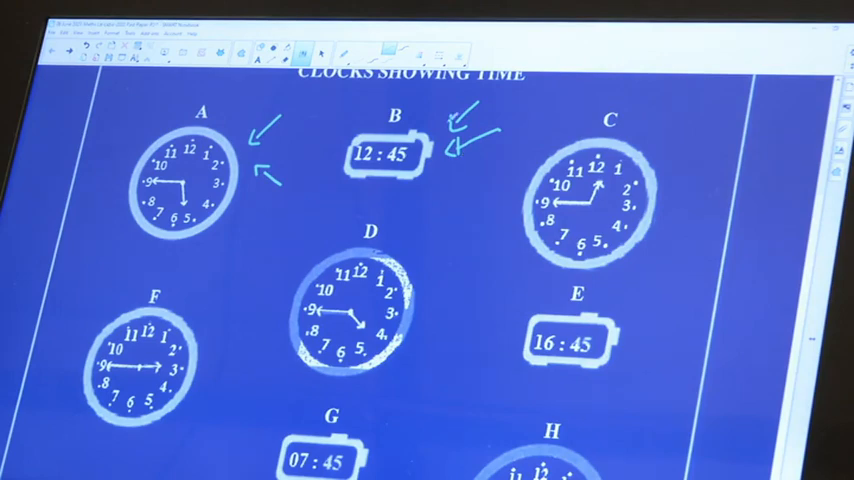
# - Mark clock F's hand, then strike through option X, 'Nine minutes to the next hour', in 1.1.1
pyautogui.scroll(-3)
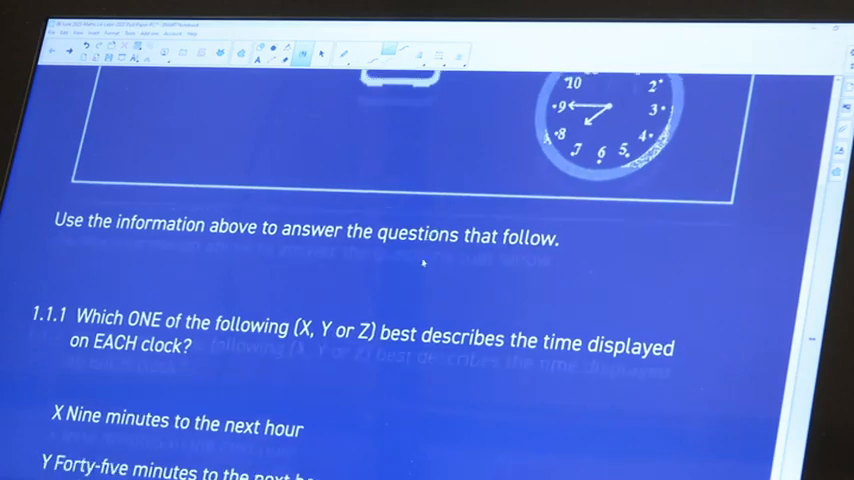
pyautogui.scroll(-3)
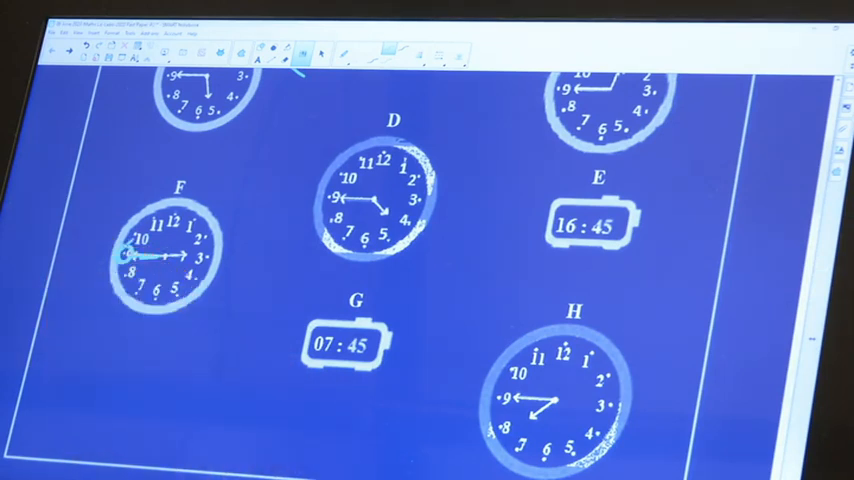
pyautogui.scroll(-3)
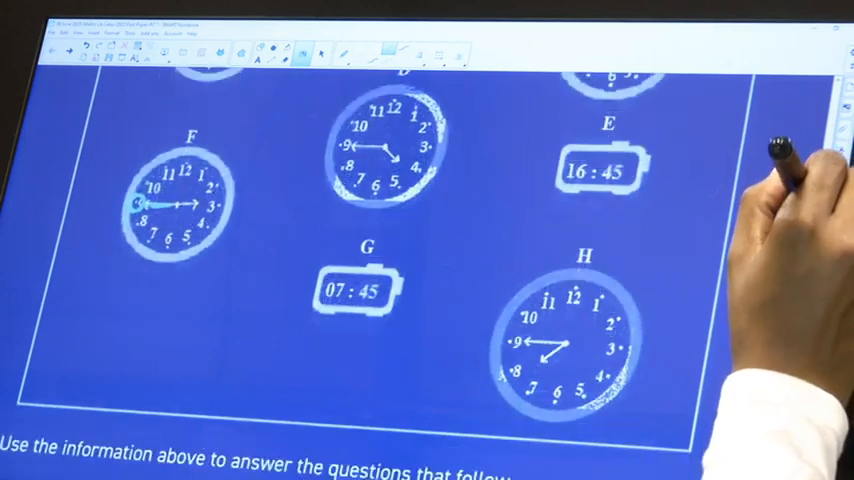
pyautogui.scroll(-3)
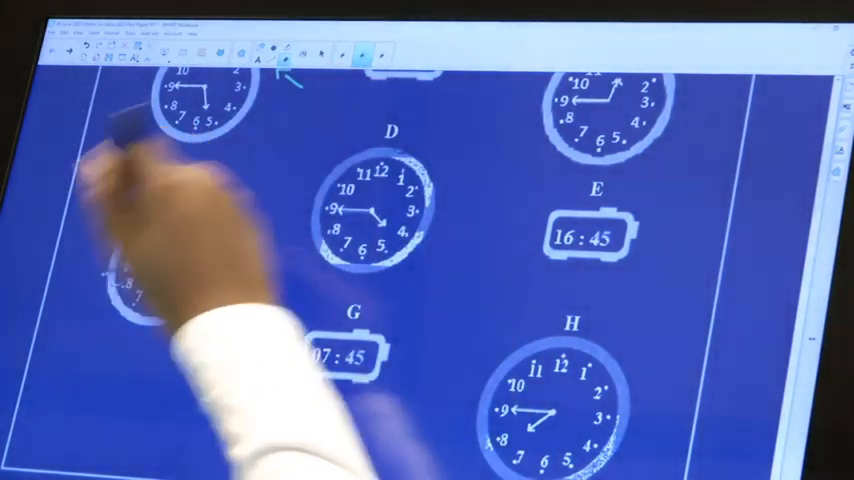
pyautogui.scroll(-3)
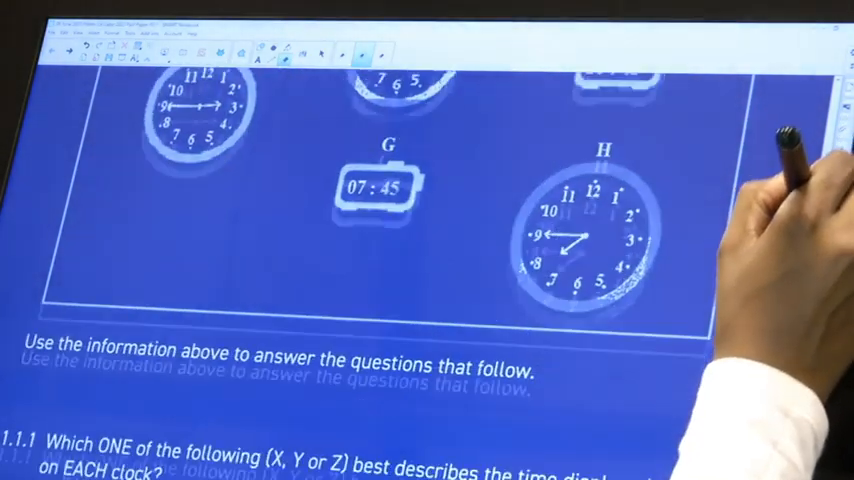
pyautogui.scroll(-3)
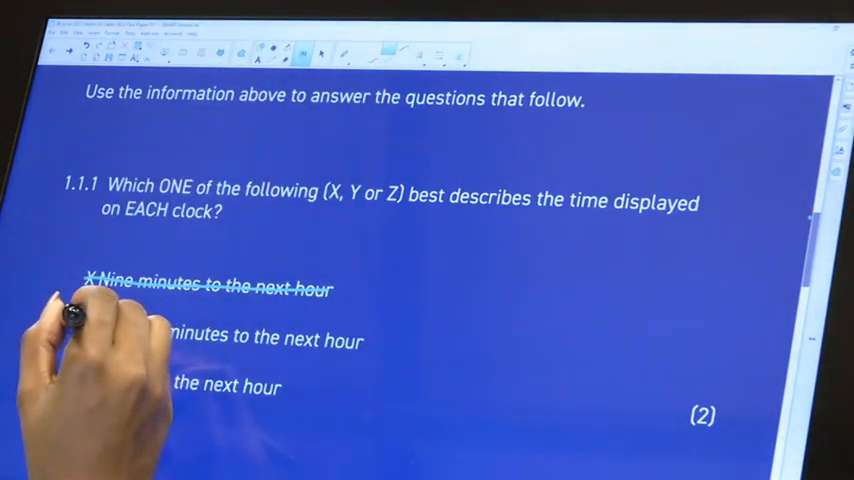
# - Cross out option Y, circle Z 'A quarter to the next hour', and move to 1.1.2
pyautogui.moveTo(75, 333); pyautogui.dragTo(365, 339)
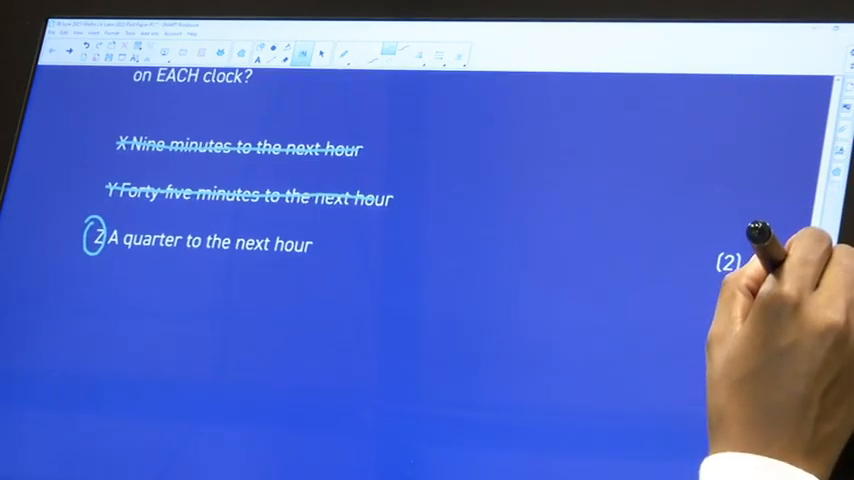
pyautogui.scroll(-3)
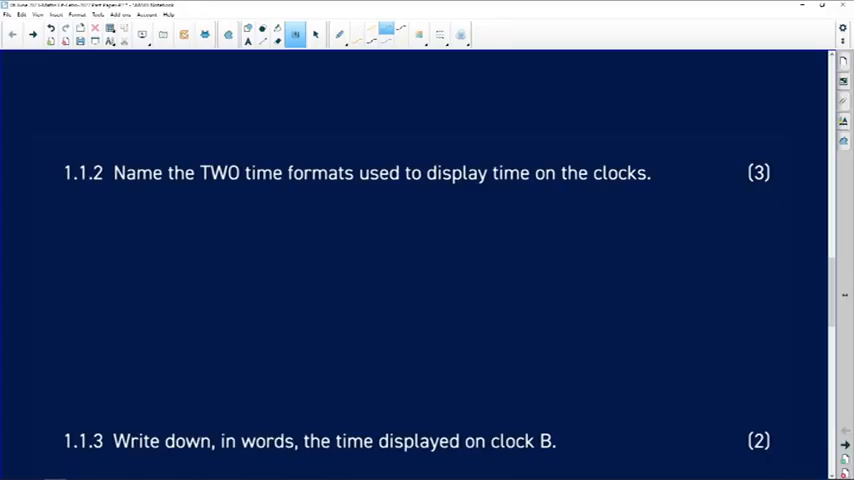
# - Handwrite 'Digital and analogue' beneath question 1.1.2
pyautogui.write('Digital and anal')
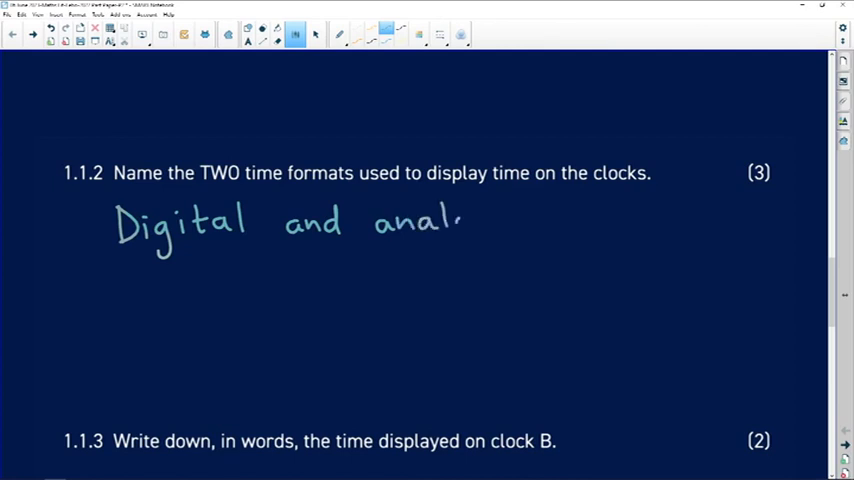
pyautogui.moveTo(460, 220); pyautogui.dragTo(530, 225)
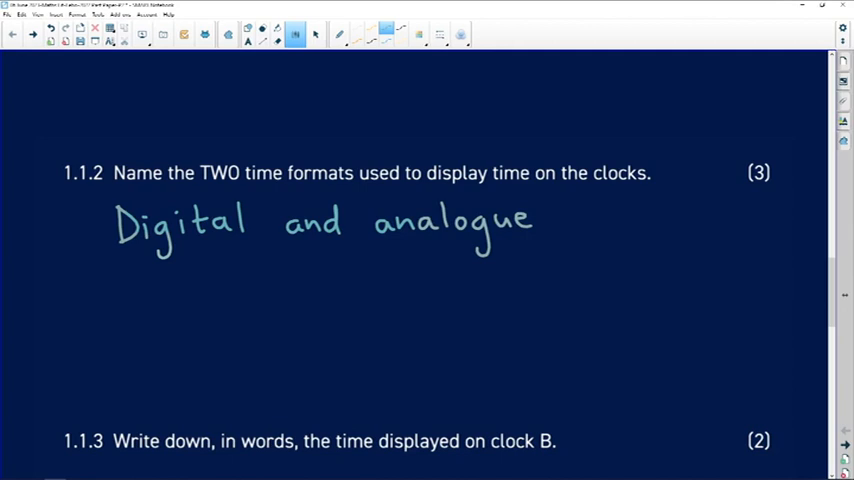
pyautogui.moveTo(258, 210); pyautogui.dragTo(272, 185)
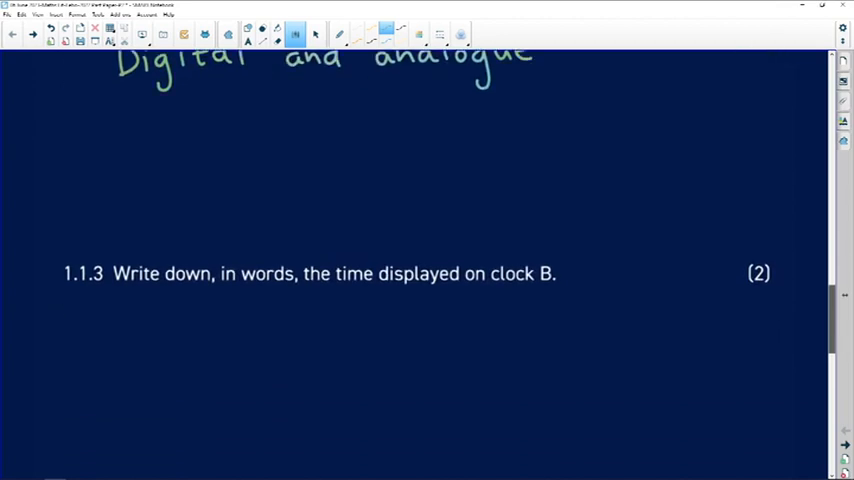
# - Circle the B label above the 12:45 digital clock, then start writing the 1.1.3 answer
pyautogui.scroll(-3)
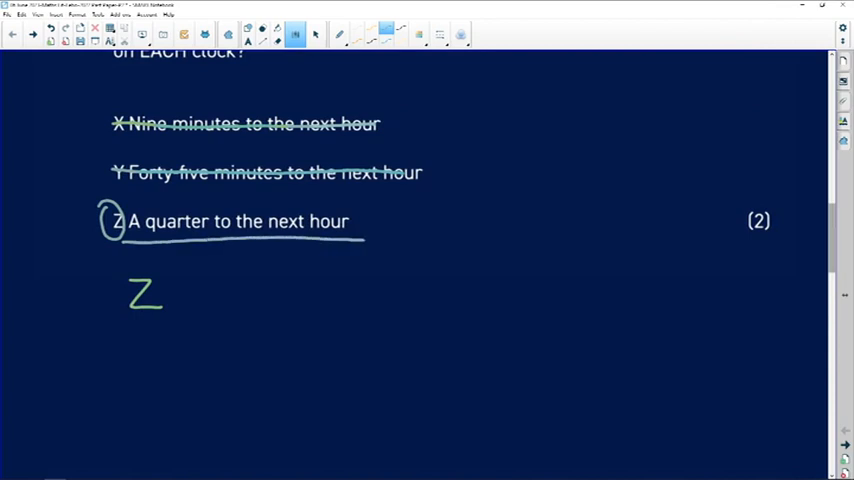
pyautogui.scroll(-3)
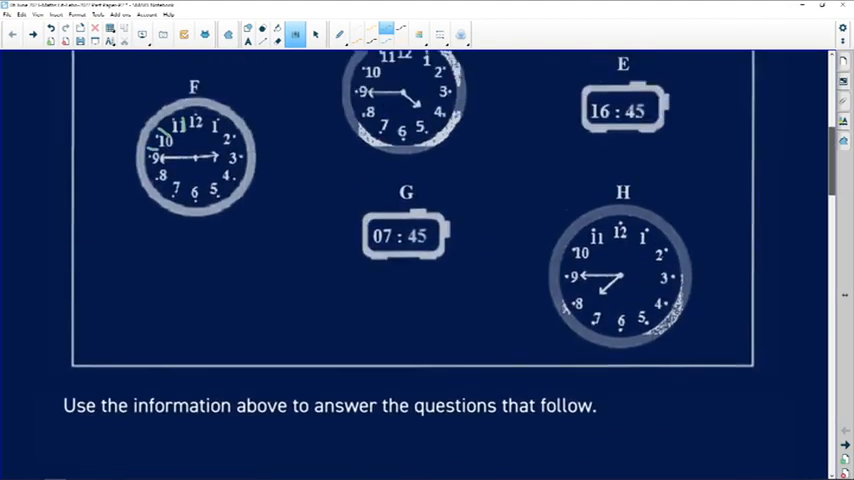
pyautogui.scroll(-3)
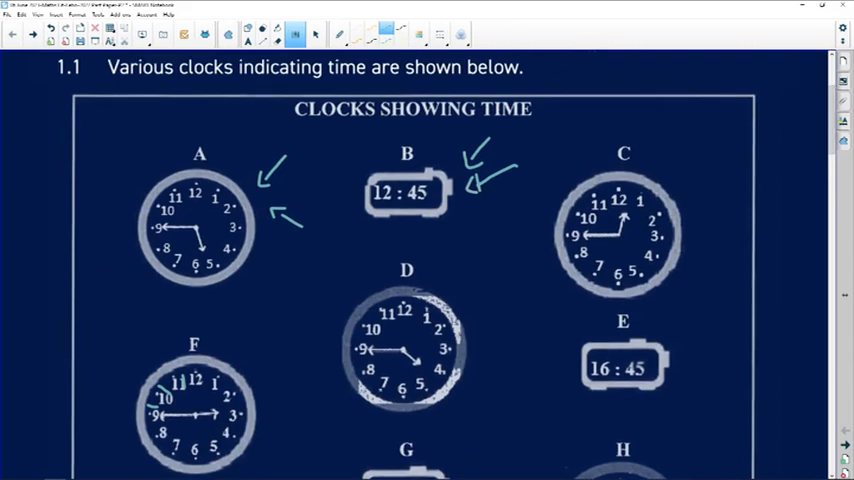
pyautogui.moveTo(390, 160); pyautogui.dragTo(430, 150)
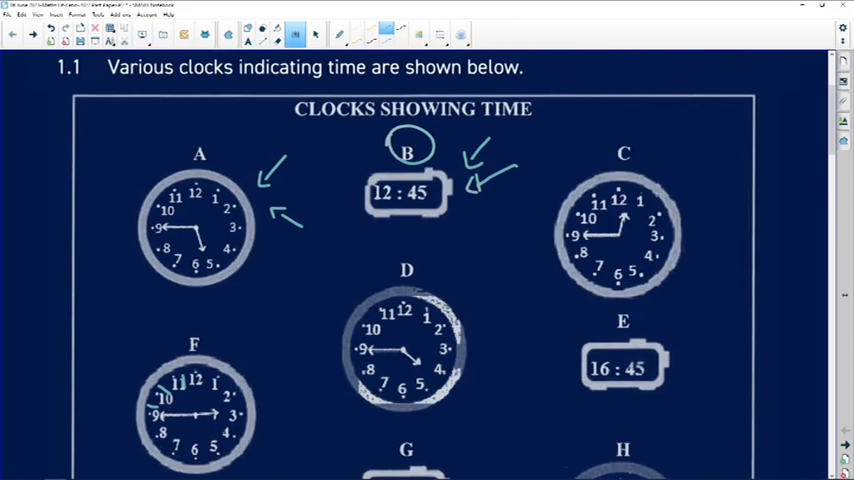
pyautogui.scroll(-3)
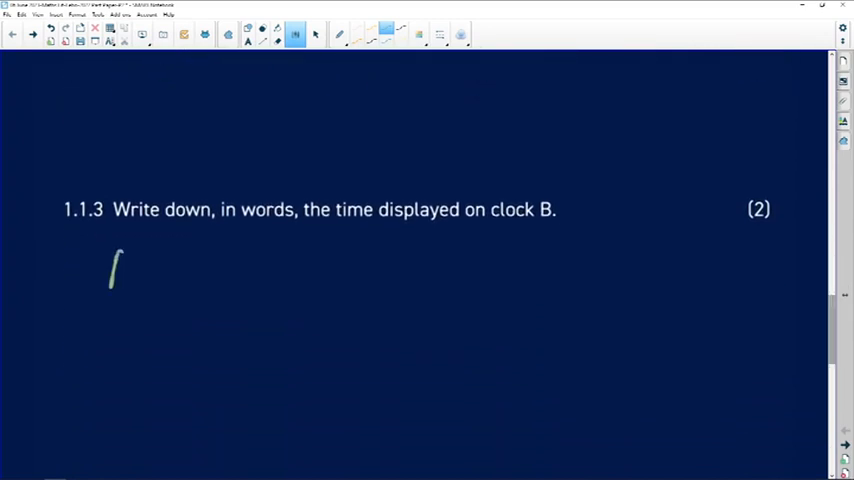
# - Handwrite 'A quarter to one or' under 1.1.3 and begin the second wording on a new line
pyautogui.moveTo(120, 260); pyautogui.dragTo(190, 290)
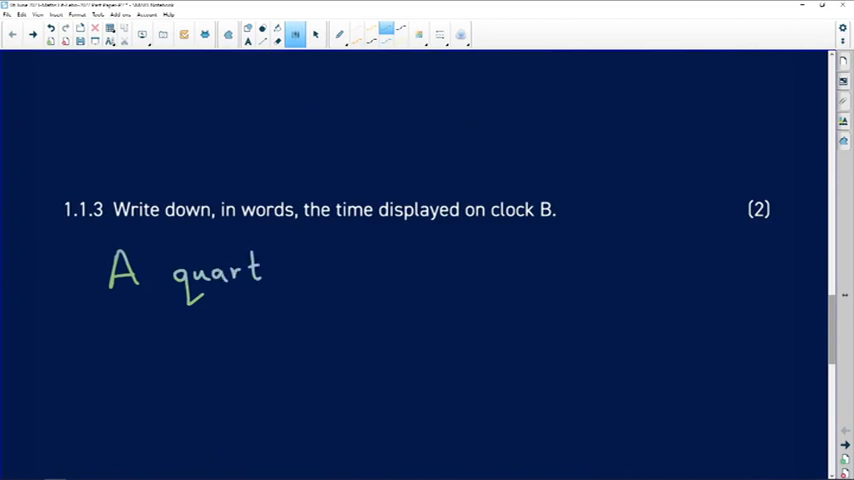
pyautogui.moveTo(260, 270); pyautogui.dragTo(350, 270)
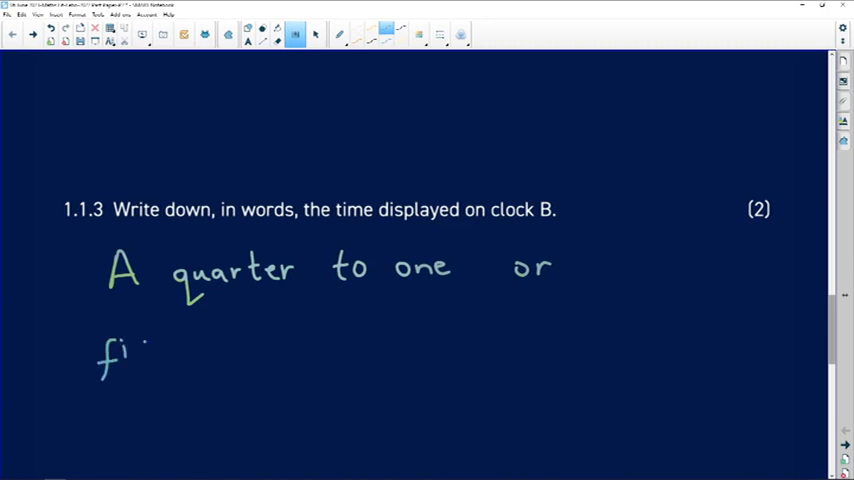
pyautogui.moveTo(130, 350); pyautogui.dragTo(195, 355)
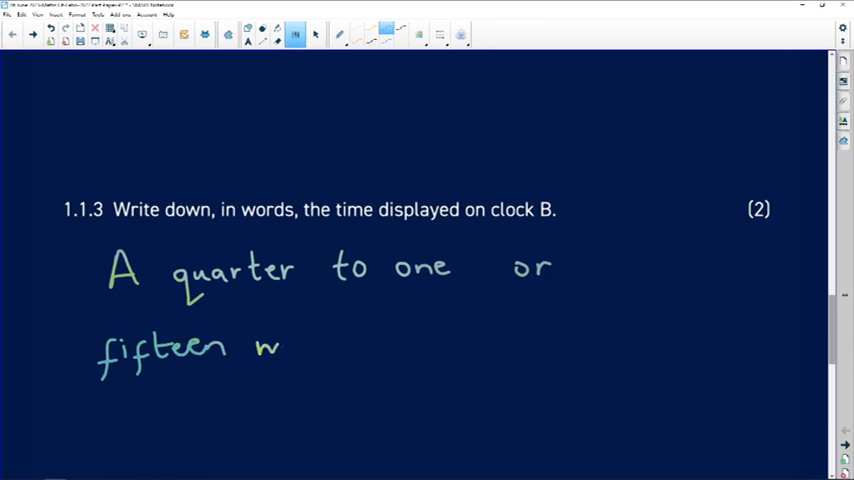
pyautogui.moveTo(258, 345); pyautogui.dragTo(355, 345)
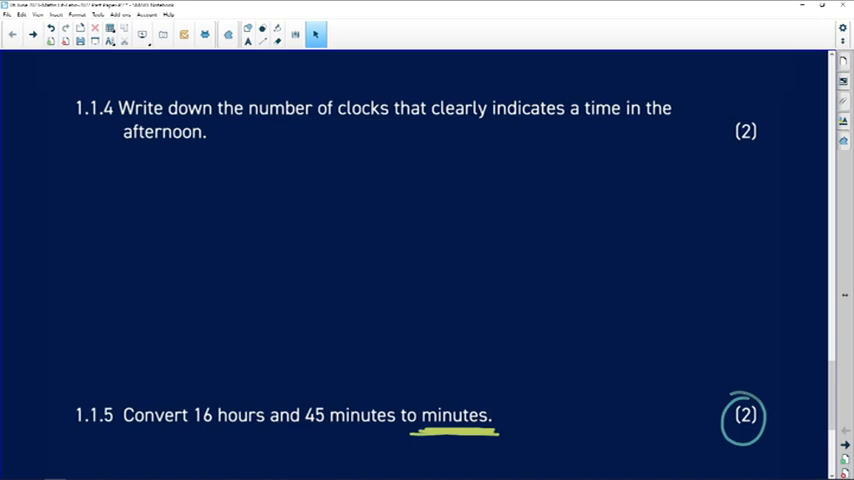
# - Underline 'clearly' in question 1.1.4 with the freehand pen
pyautogui.click(296, 33)
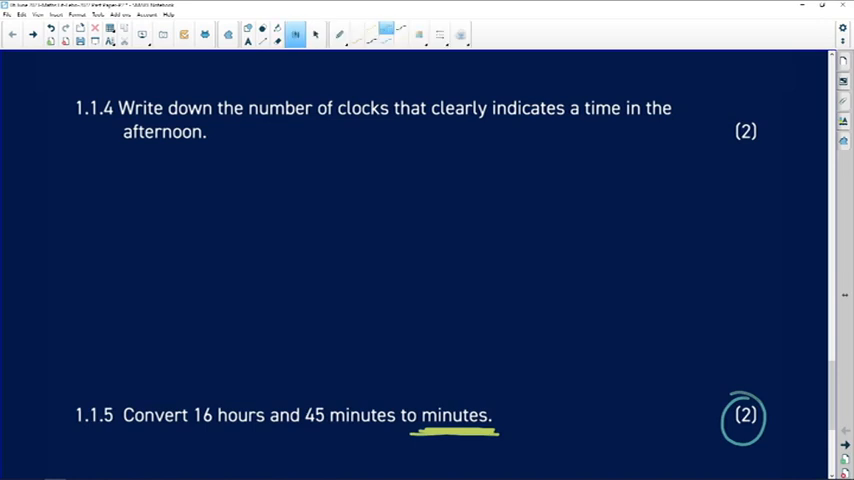
pyautogui.moveTo(433, 120); pyautogui.dragTo(497, 120)
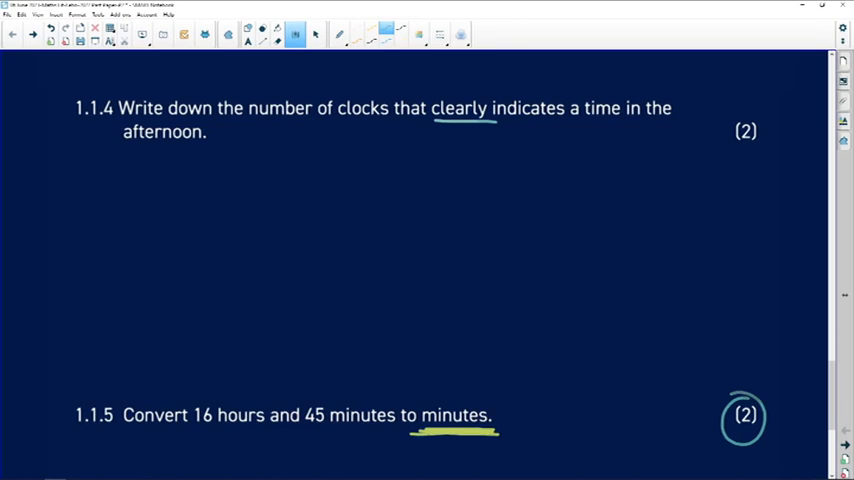
pyautogui.moveTo(95, 140); pyautogui.dragTo(235, 135)
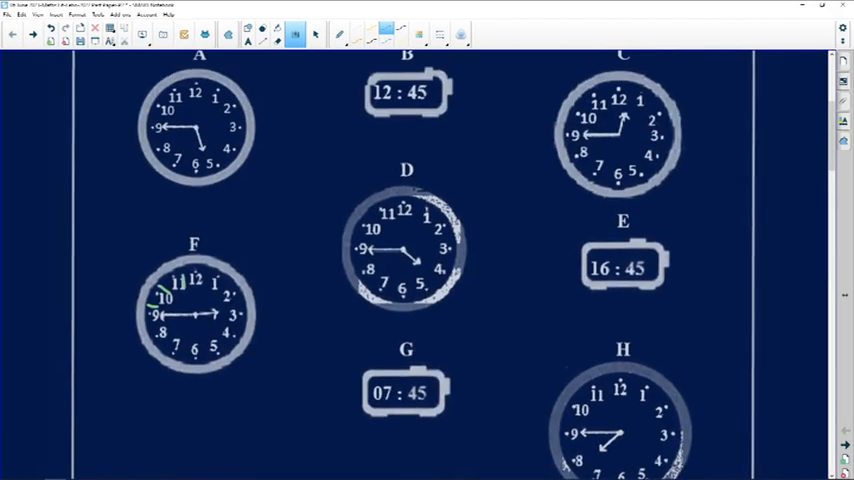
# - Circle clock G, draw arrows at clocks B and E, and circle 'afternoon' in 1.1.4
pyautogui.scroll(-3)
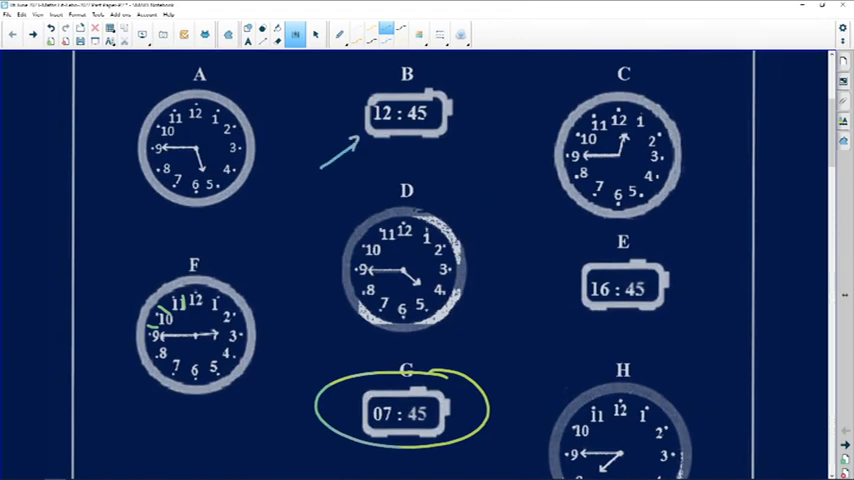
pyautogui.moveTo(550, 335); pyautogui.dragTo(580, 310)
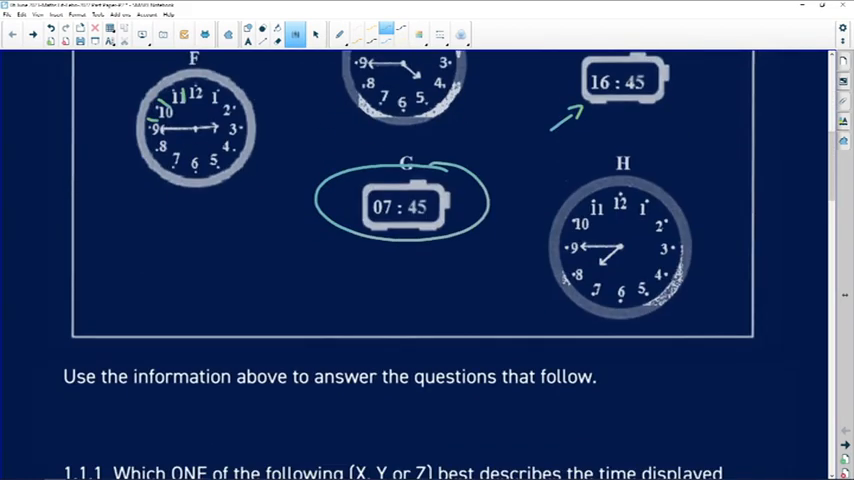
pyautogui.scroll(-3)
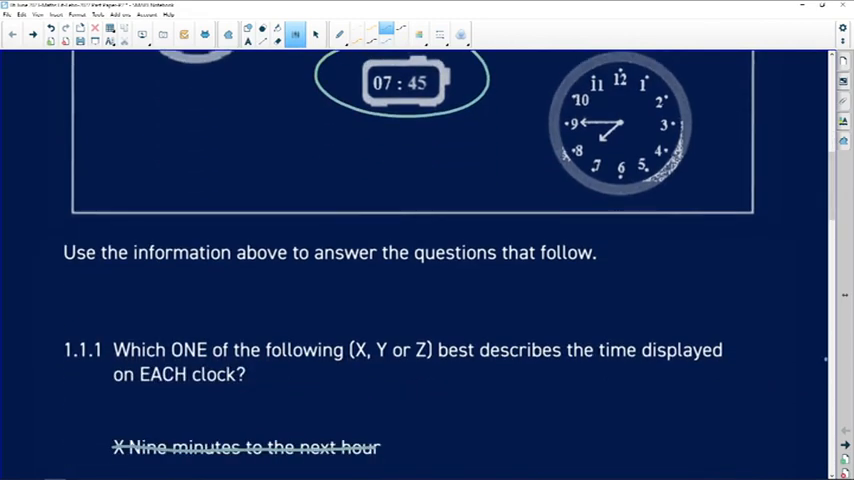
pyautogui.scroll(-3)
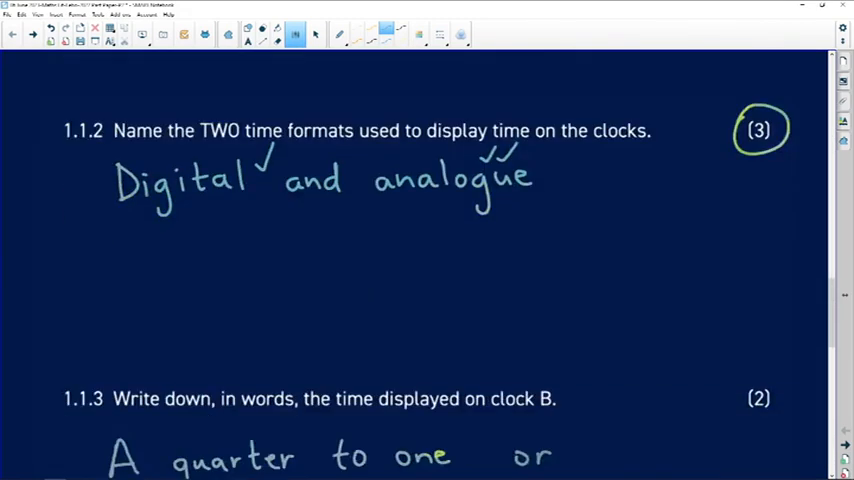
pyautogui.scroll(-3)
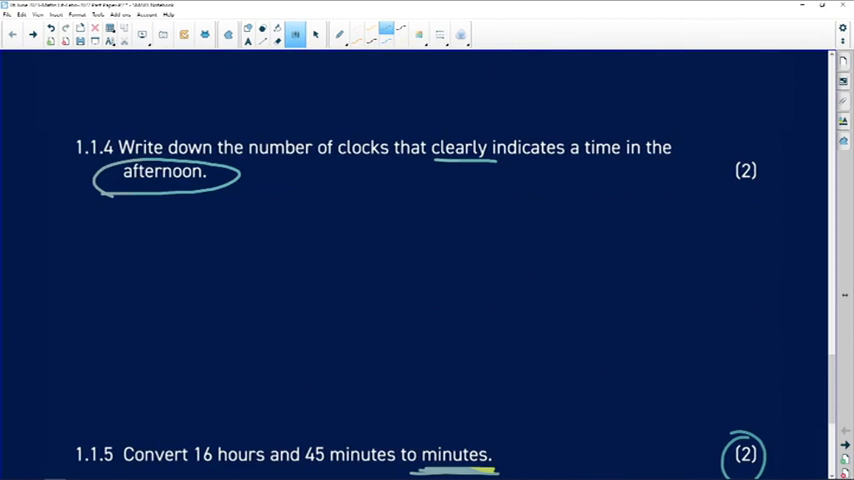
pyautogui.moveTo(105, 240); pyautogui.dragTo(118, 260)
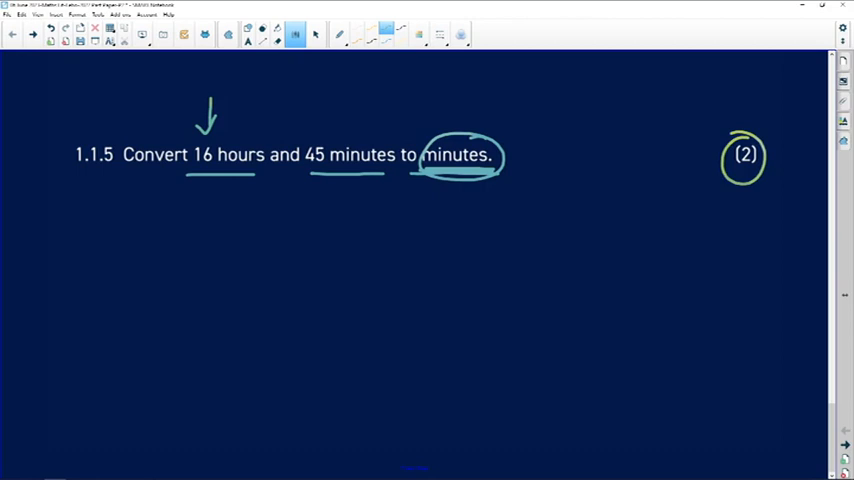
# - Write the ratio '1 hour : 60 min' over '16 hours : x' below question 1.1.5
pyautogui.moveTo(121, 210); pyautogui.dragTo(120, 245)
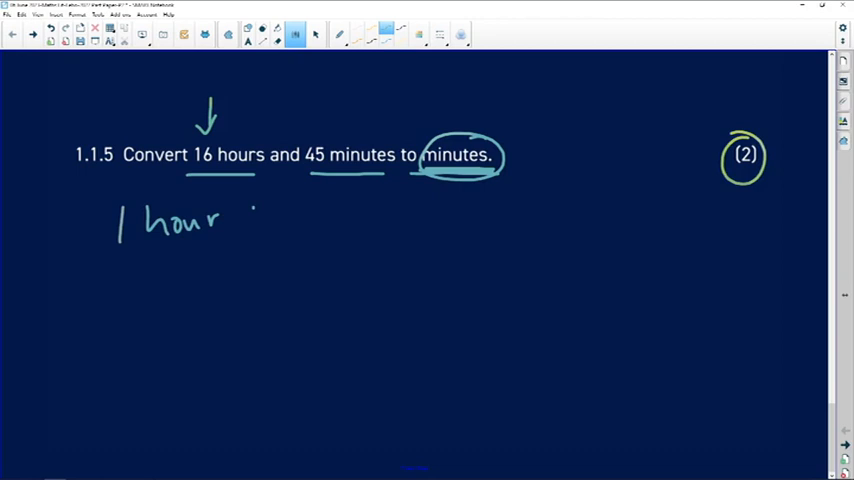
pyautogui.moveTo(260, 220); pyautogui.dragTo(390, 220)
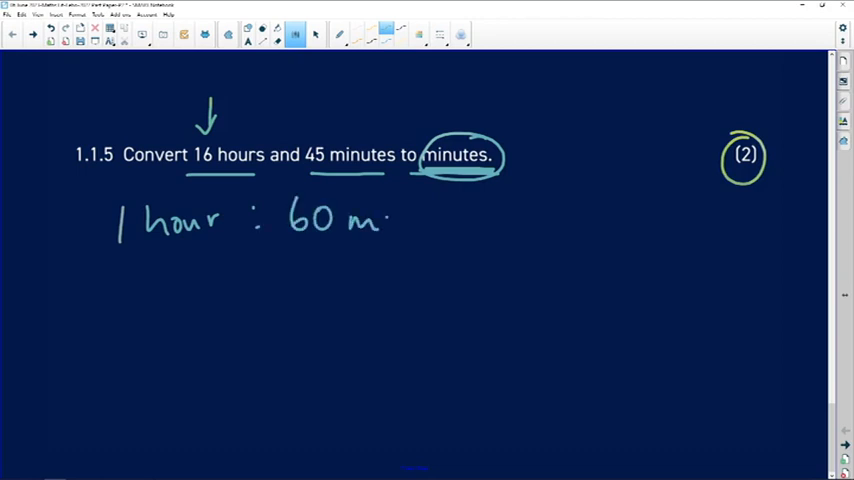
pyautogui.moveTo(388, 215); pyautogui.dragTo(425, 220)
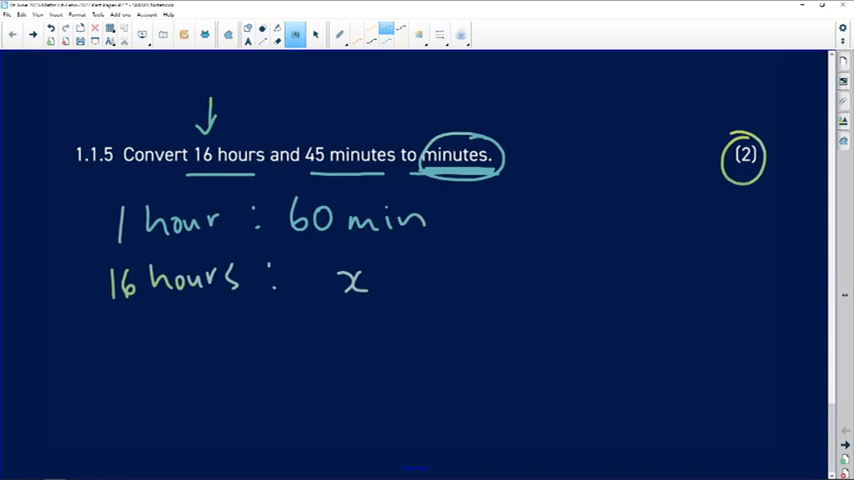
# - Underline the ratio units, circle '1 hour', and draw cross-multiplication arrows
pyautogui.moveTo(148, 242); pyautogui.dragTo(198, 241)
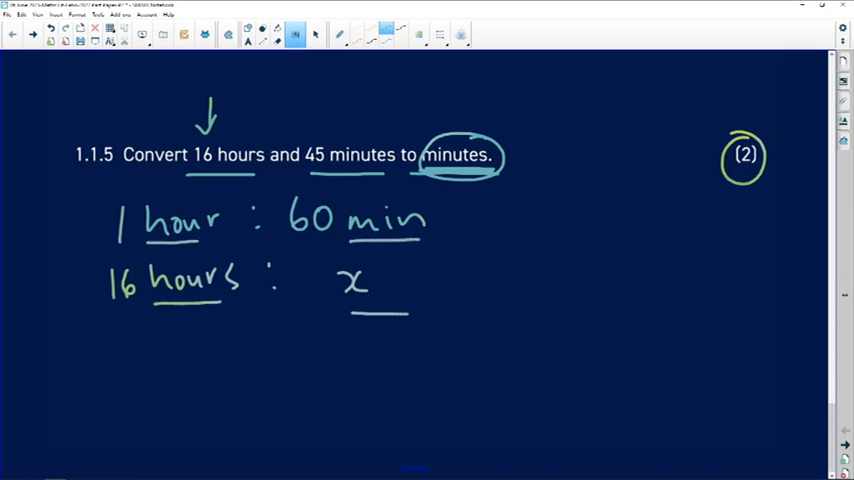
pyautogui.moveTo(235, 260); pyautogui.dragTo(280, 230)
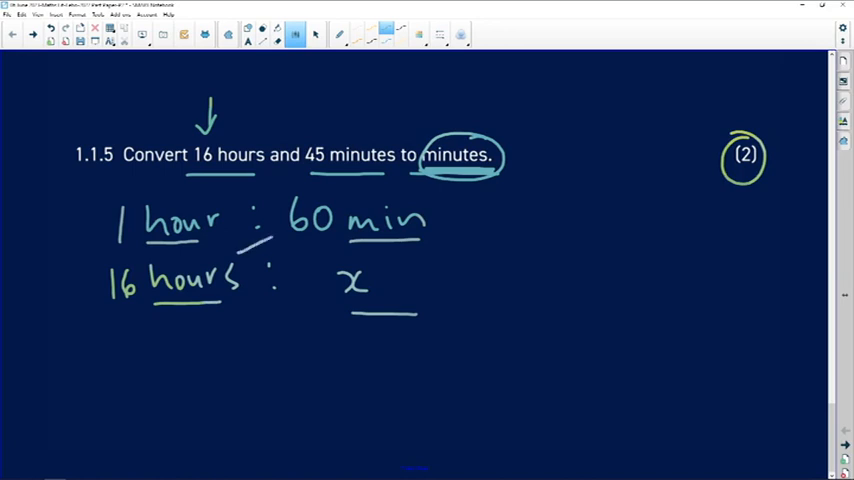
pyautogui.moveTo(245, 260); pyautogui.dragTo(280, 225)
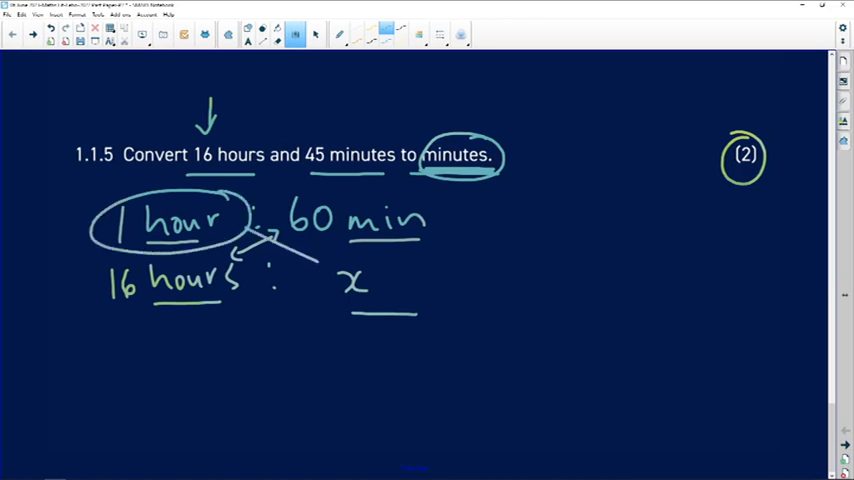
pyautogui.click(111, 354)
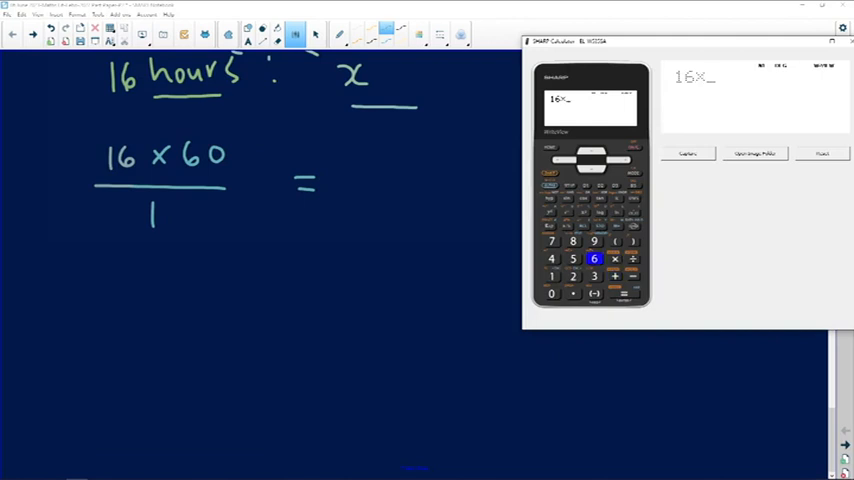
# - Write 16 × 60 / 1 =, compute it on the calculator, and begin the answer with 9
pyautogui.click(623, 293)
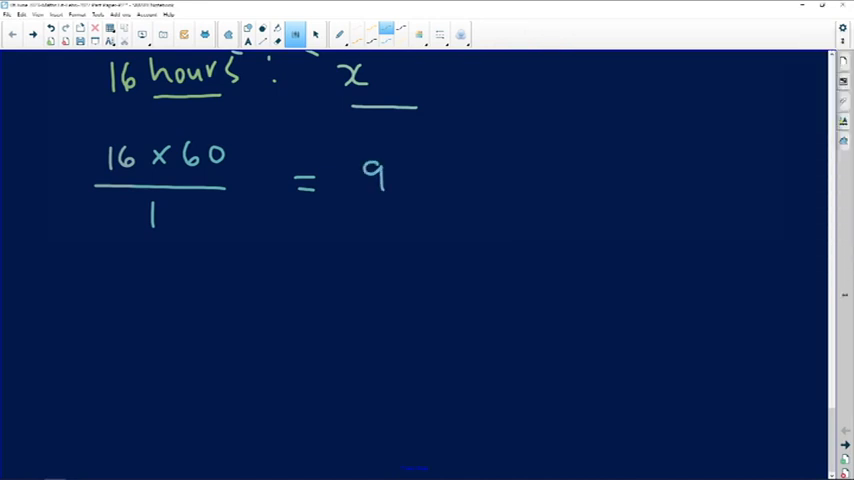
# - Write '960 min + 45 min = 1005 min', circling '45 minutes' with a plus sign above
pyautogui.moveTo(390, 175); pyautogui.dragTo(435, 175)
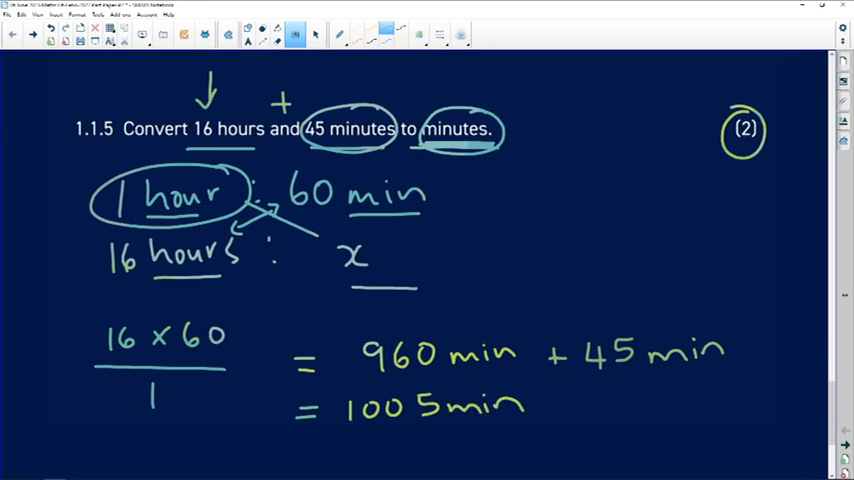
pyautogui.scroll(-3)
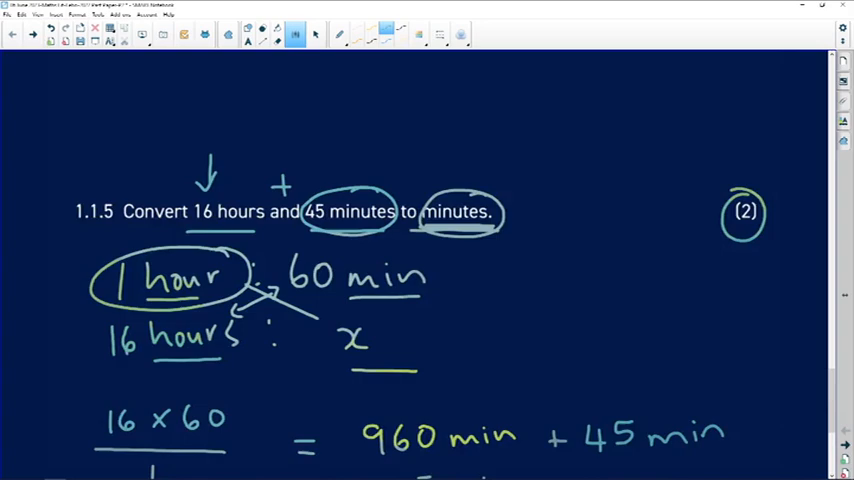